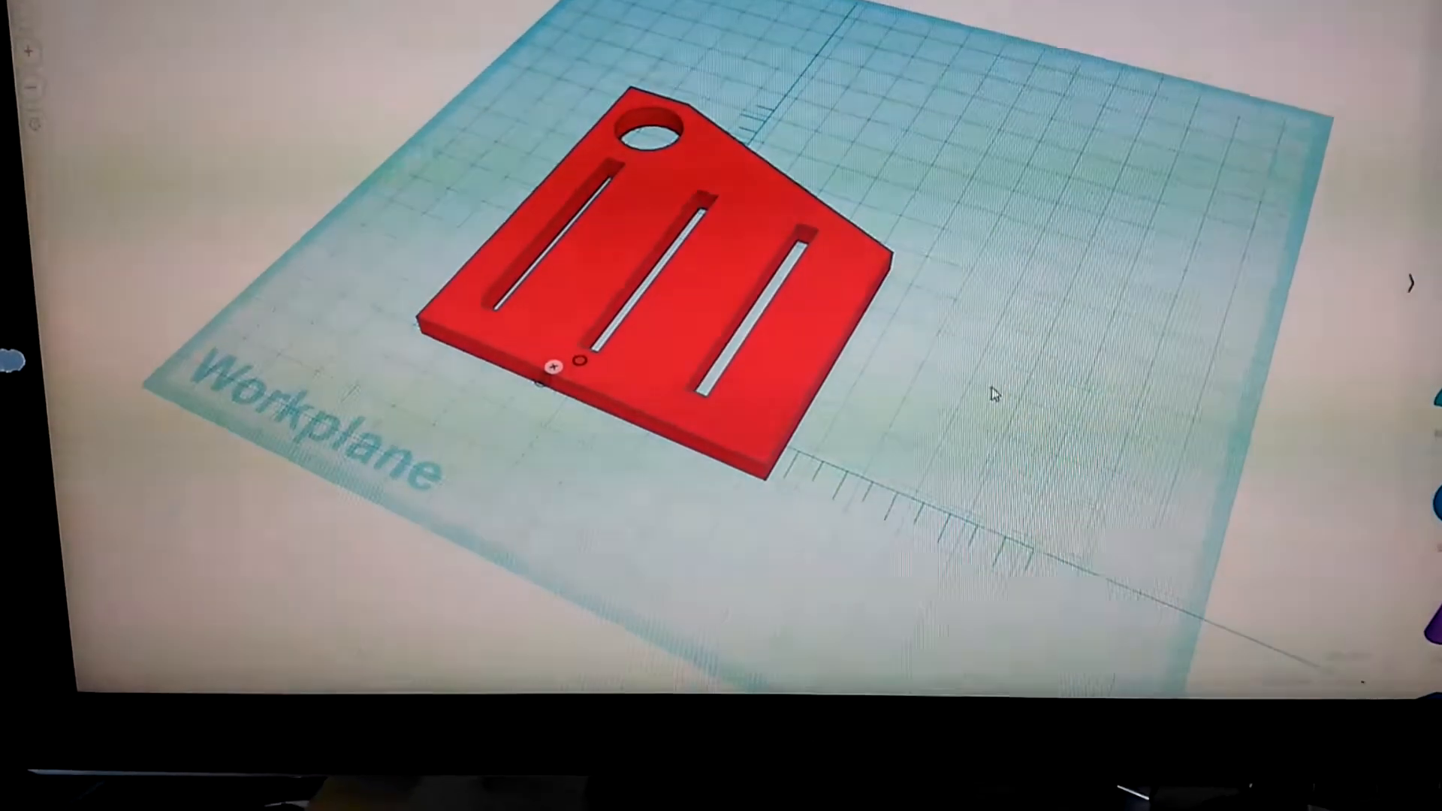
# Step: Orbit the camera down to view the red slotted plate nearly edge-on, revealing its thickness
pyautogui.moveTo(993, 395); pyautogui.dragTo(1011, 248)
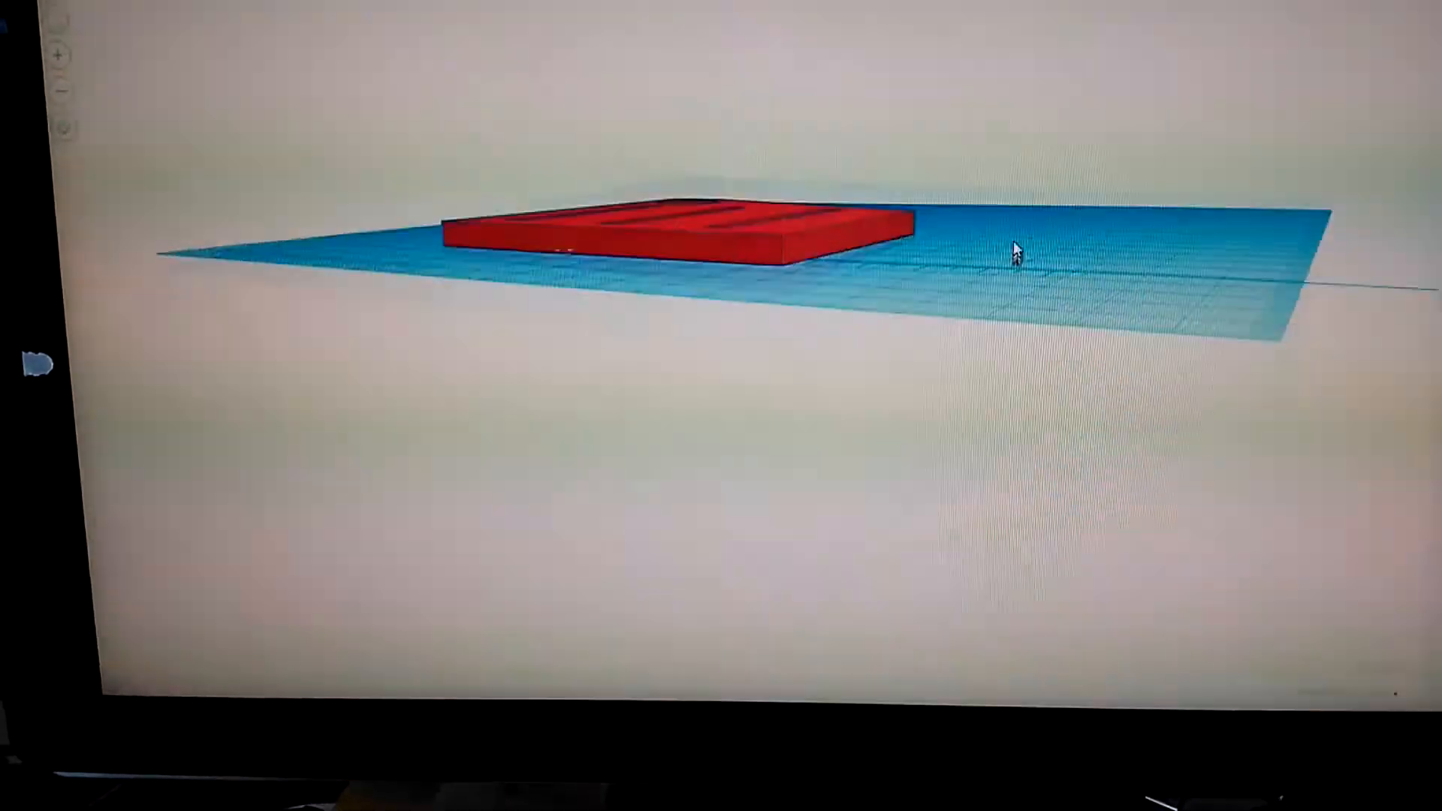